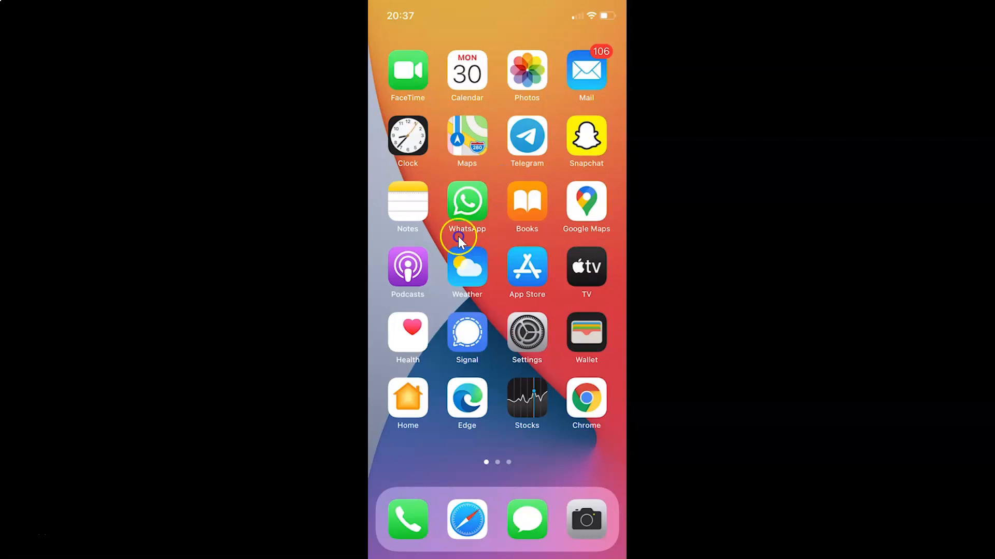
mouse_move(557, 225)
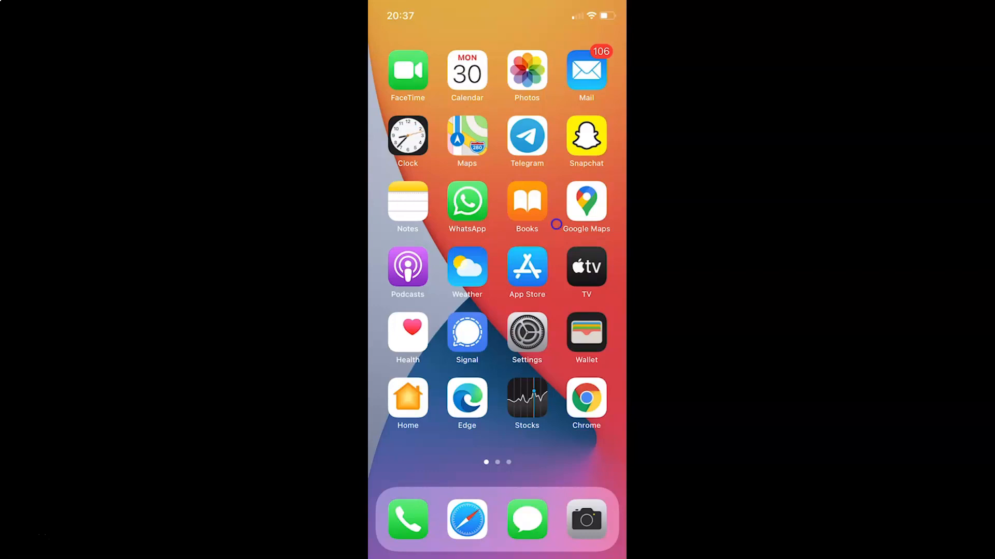
mouse_move(578, 151)
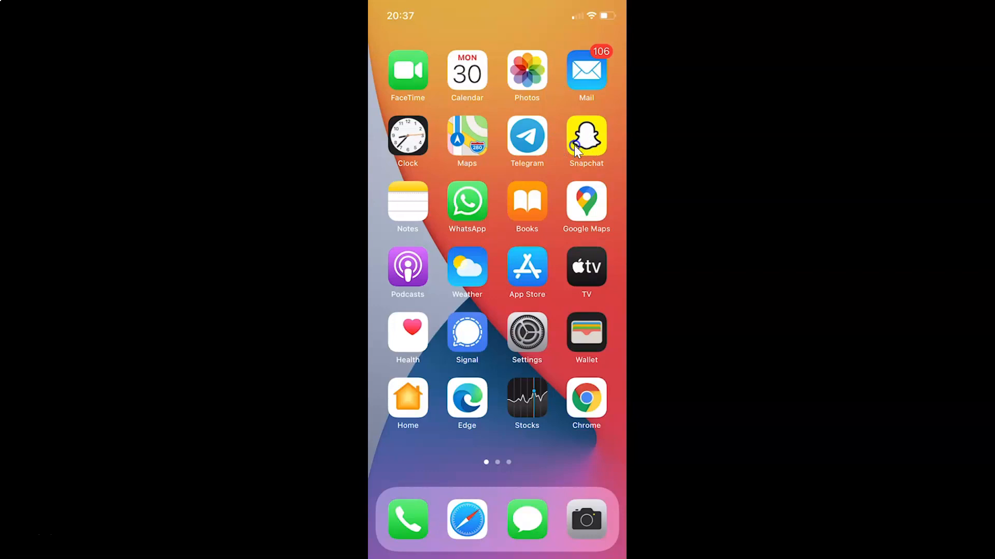
Launch Snapchat and open the profile page from the Bitmoji avatar
click(585, 136)
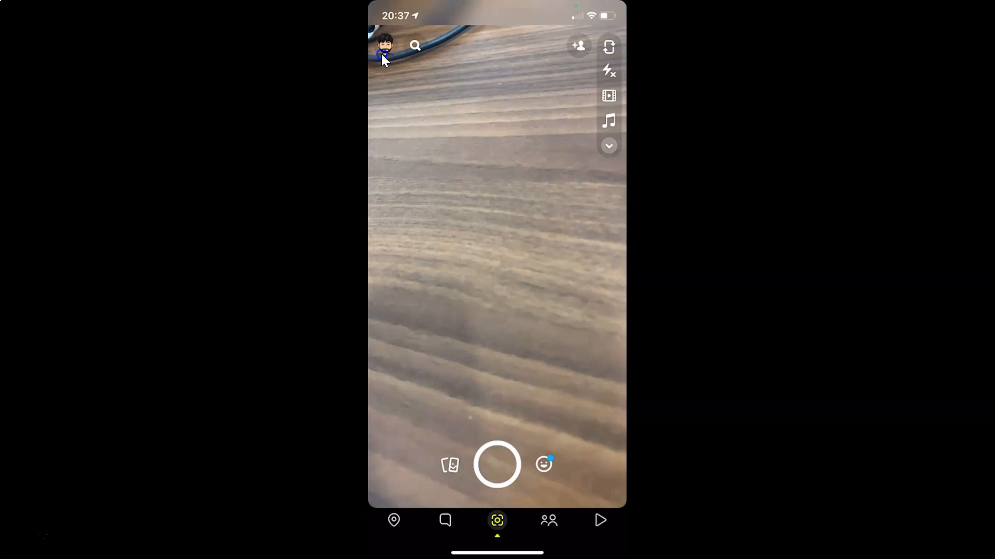
click(385, 47)
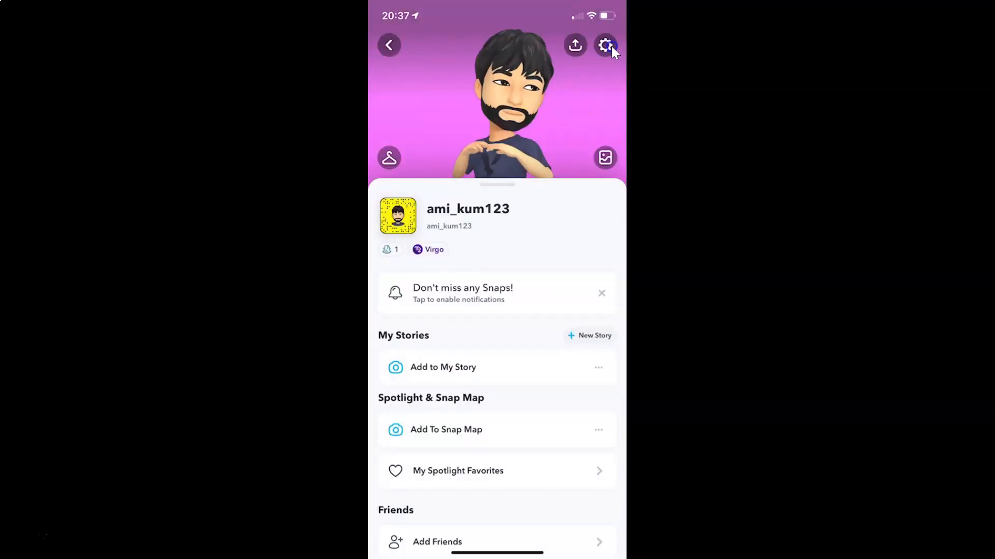
Open Settings from the profile gear icon and scroll down to the privacy and support sections
click(604, 45)
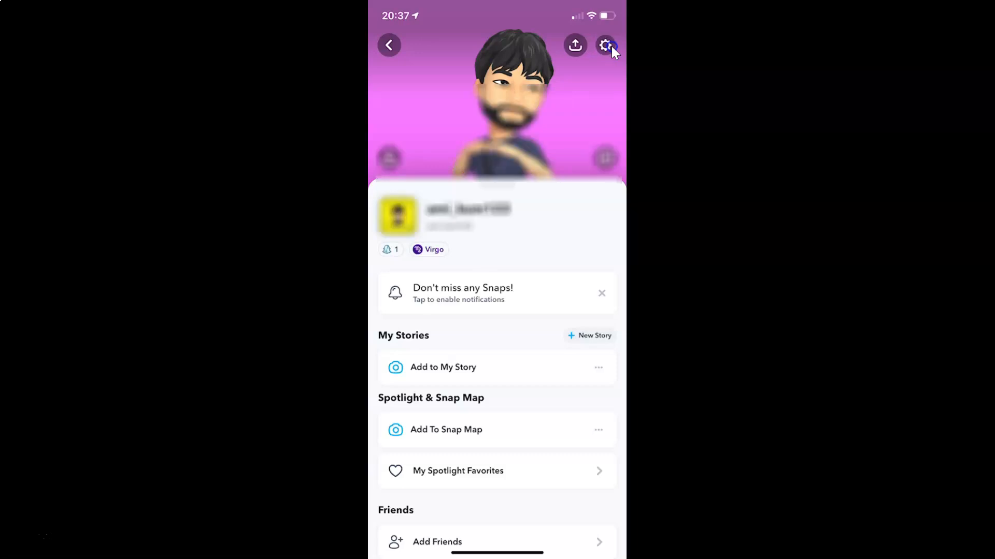
click(601, 45)
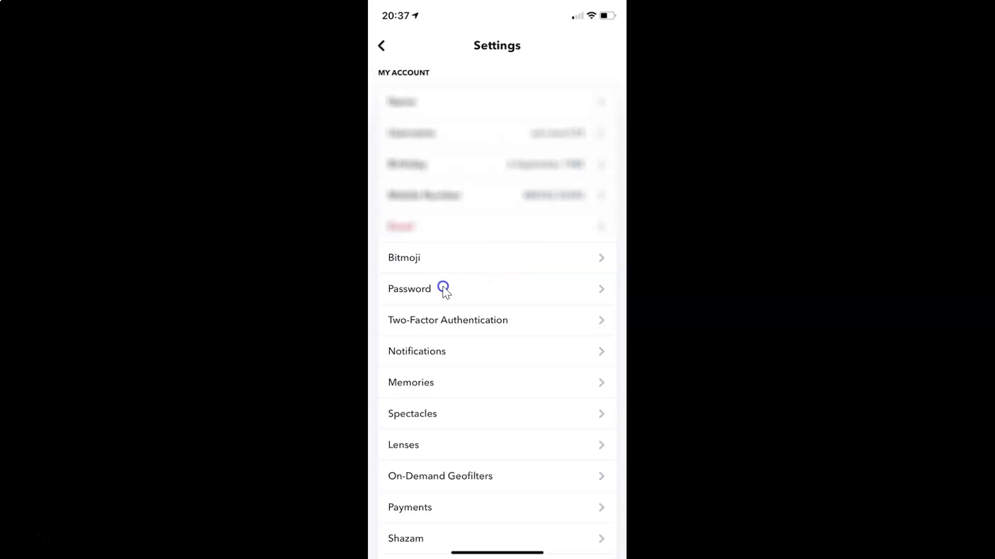
mouse_move(527, 246)
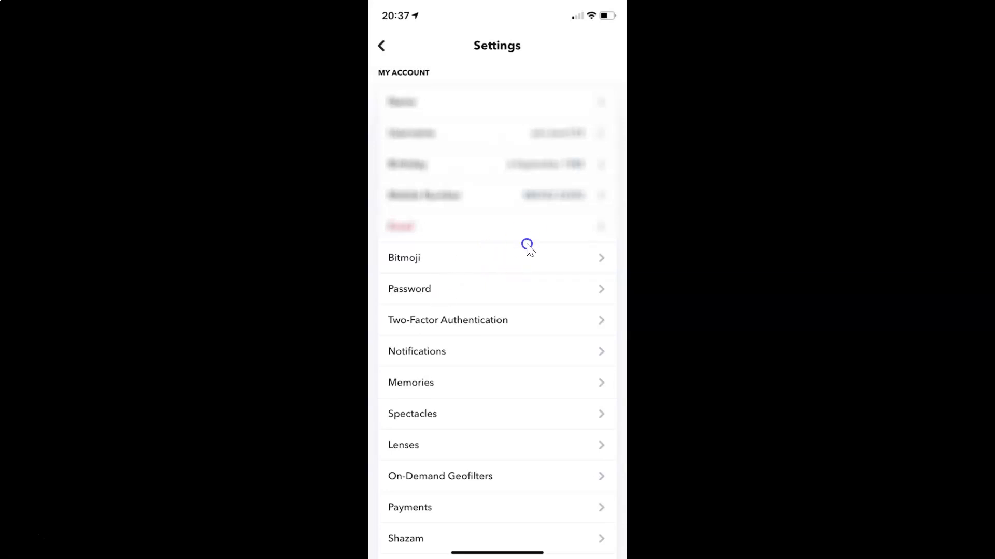
scroll(down, 3)
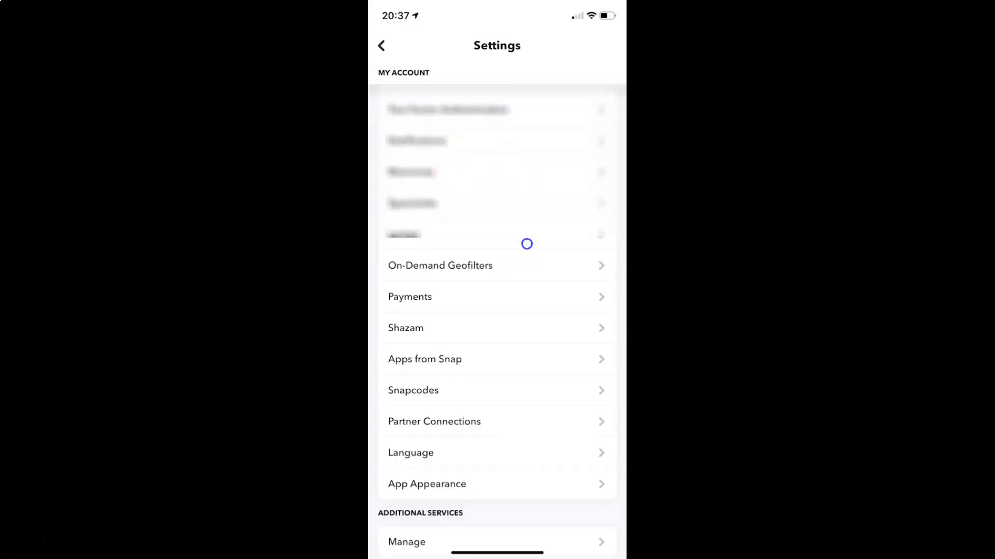
scroll(down, 3)
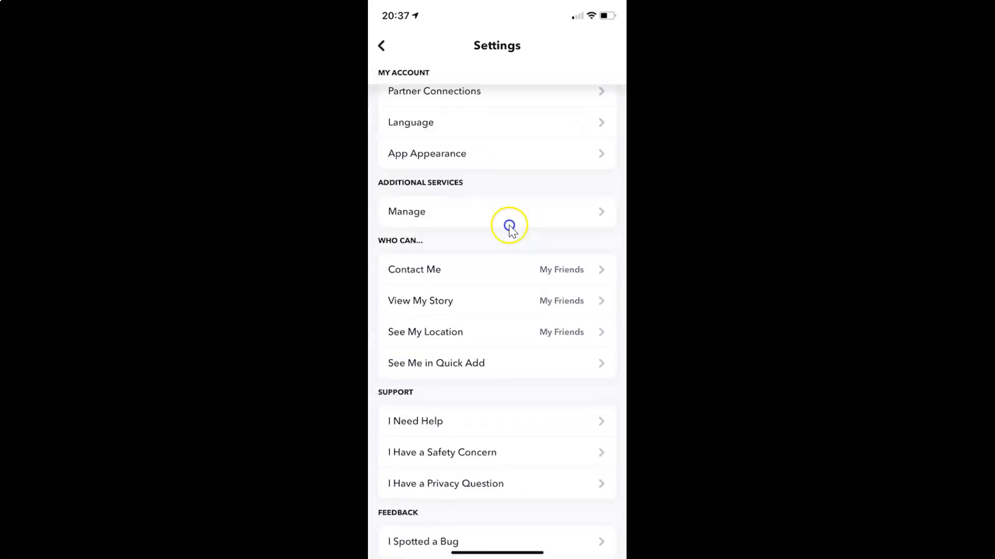
mouse_move(427, 167)
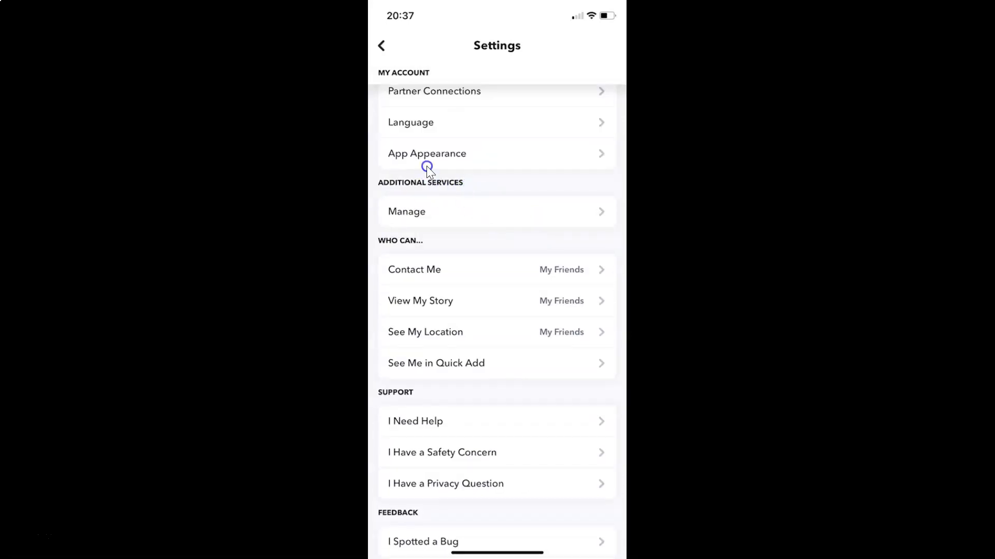
mouse_move(482, 192)
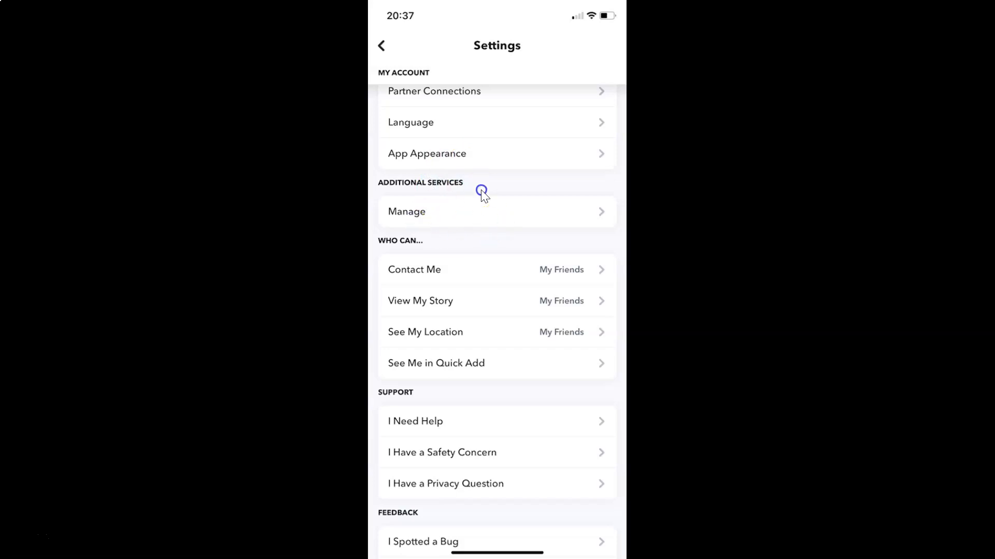
mouse_move(471, 224)
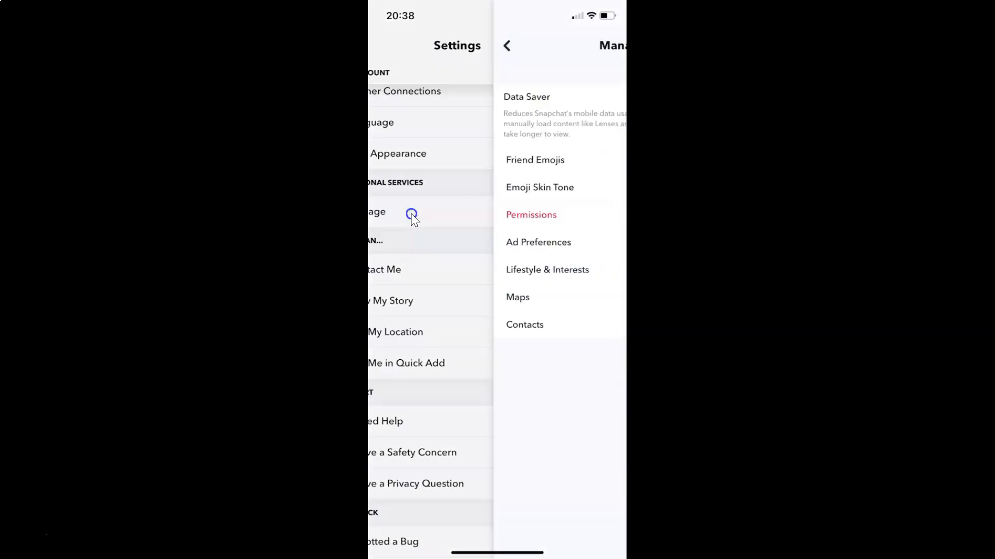
Open Manage preferences, then the Emoji Skin Tone page showing yellow checked
click(412, 215)
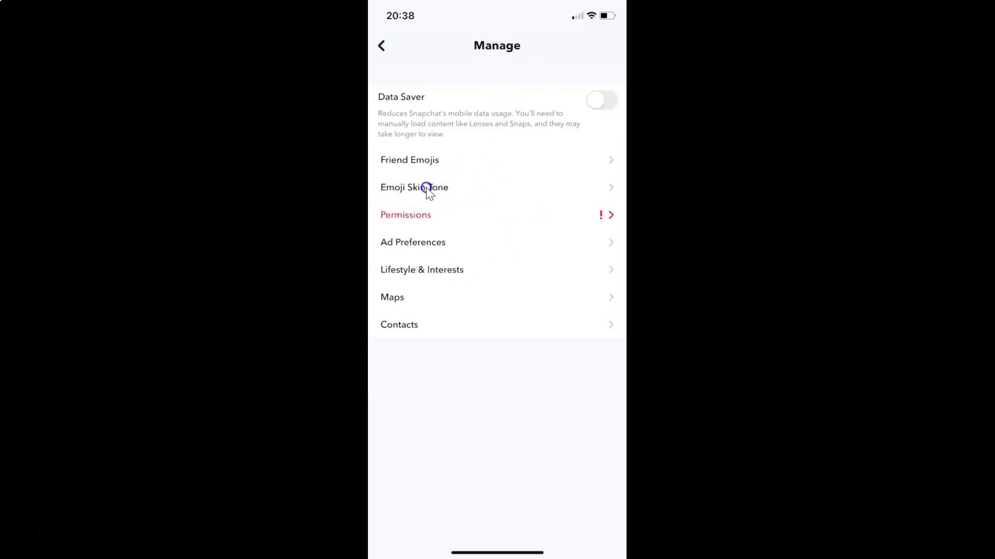
click(427, 187)
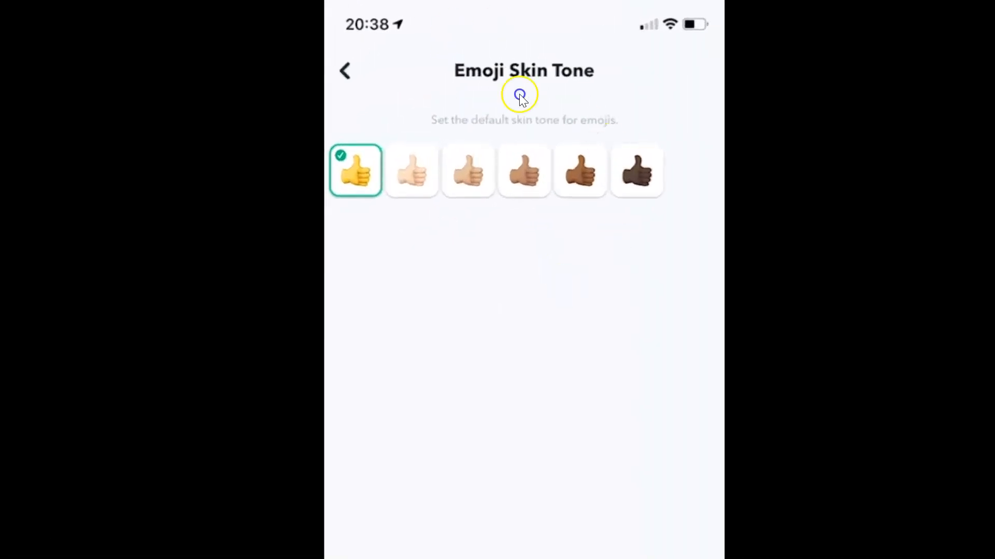
mouse_move(494, 138)
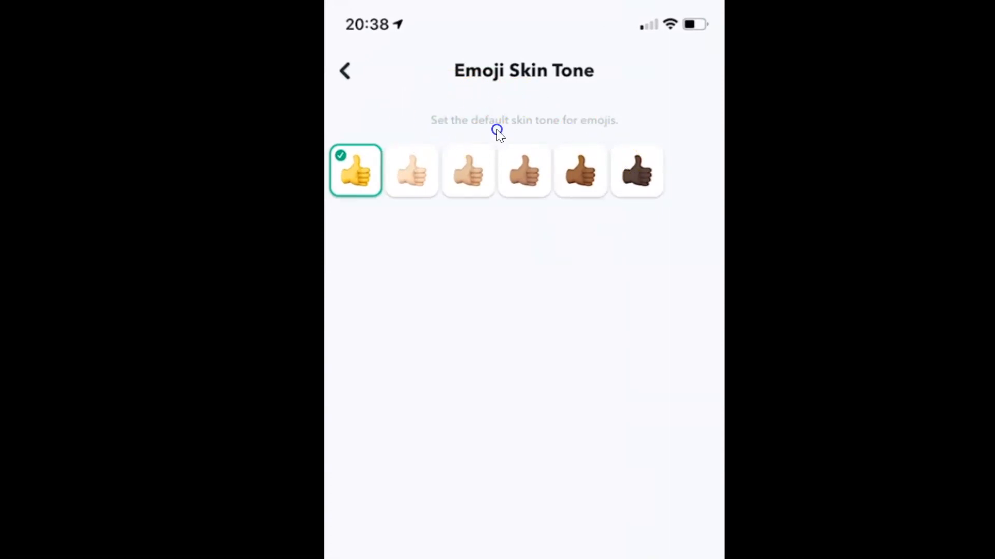
mouse_move(627, 128)
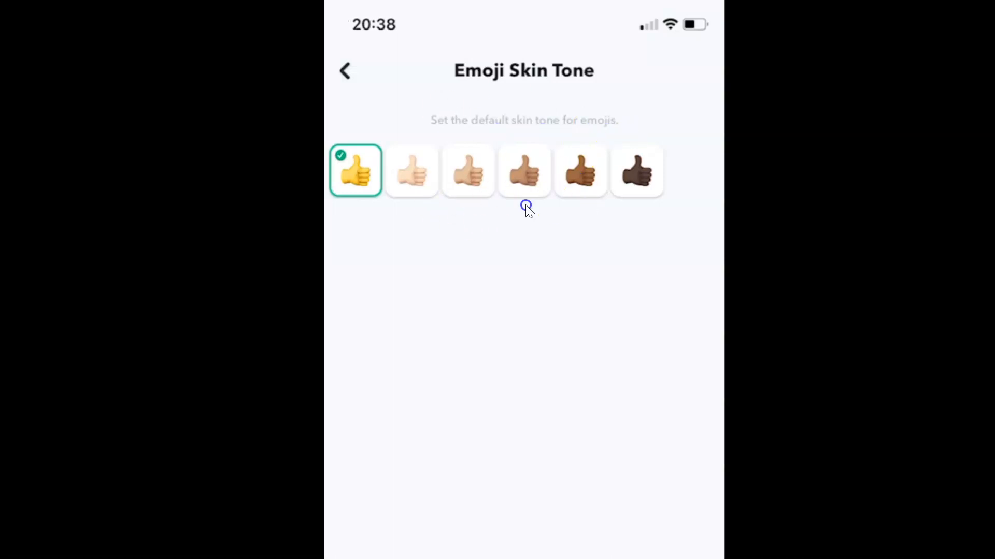
mouse_move(375, 202)
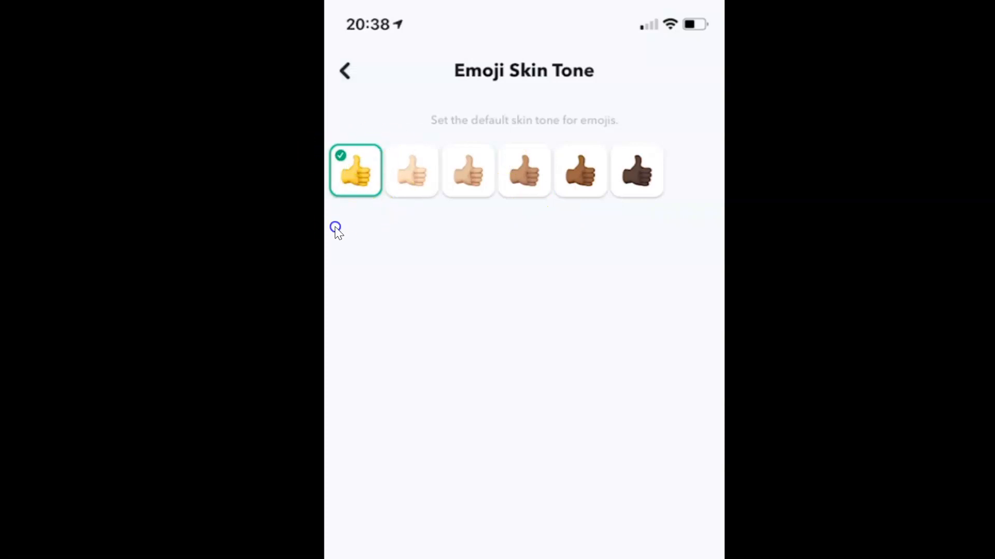
mouse_move(528, 206)
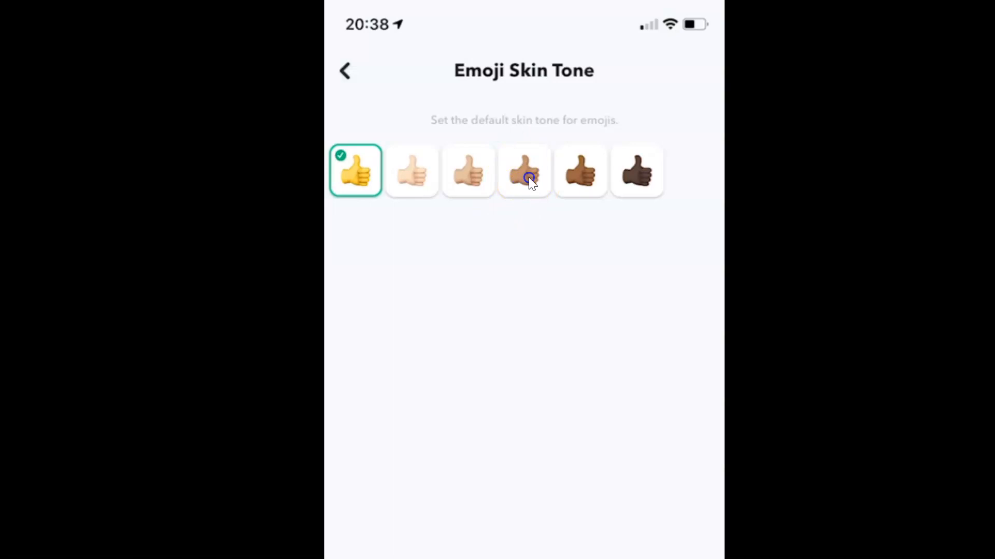
Select the fourth, medium skin tone thumbs-up as the default emoji tone
click(524, 171)
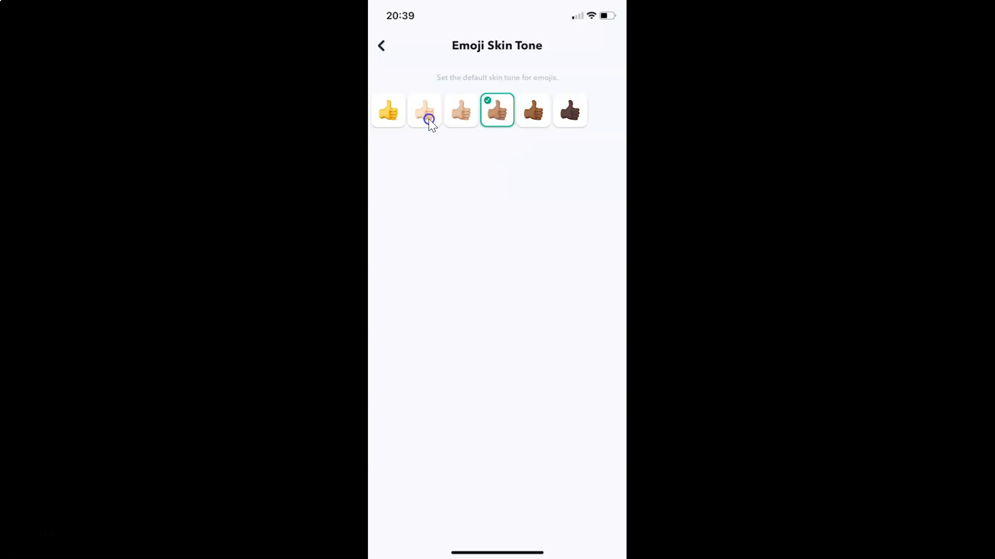
mouse_move(529, 251)
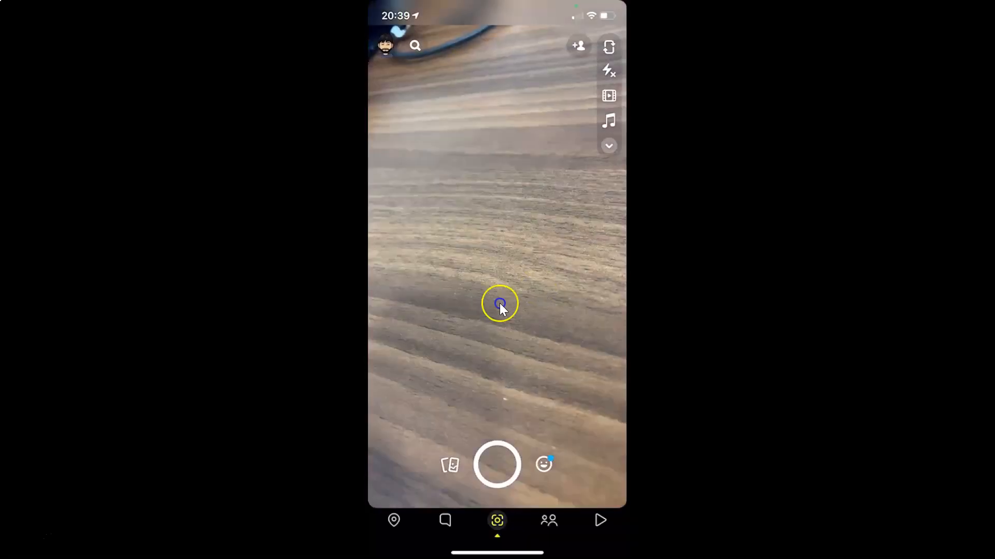
mouse_move(561, 255)
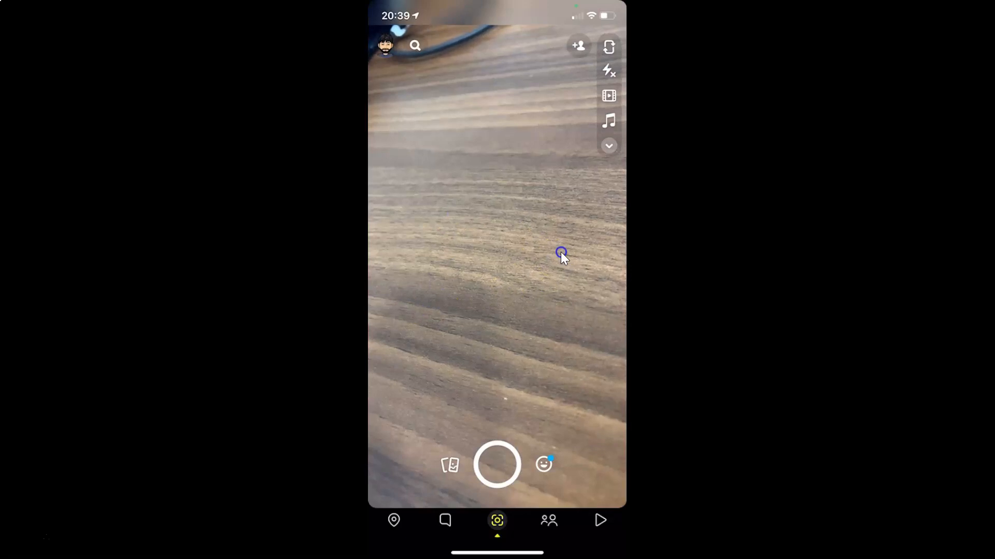